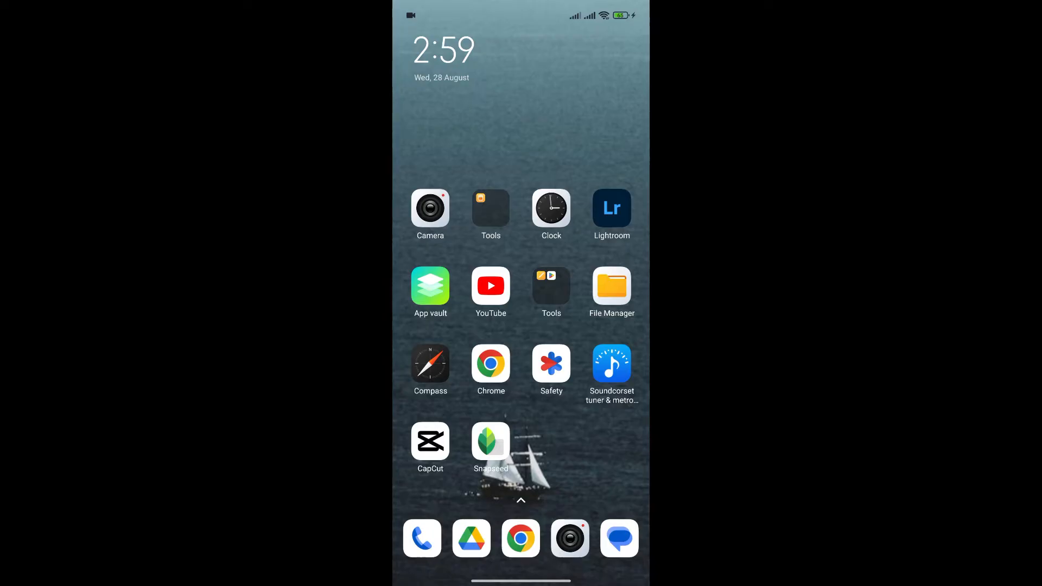
Step: Launch the Snapseed app from the Android home screen
left_click(491, 441)
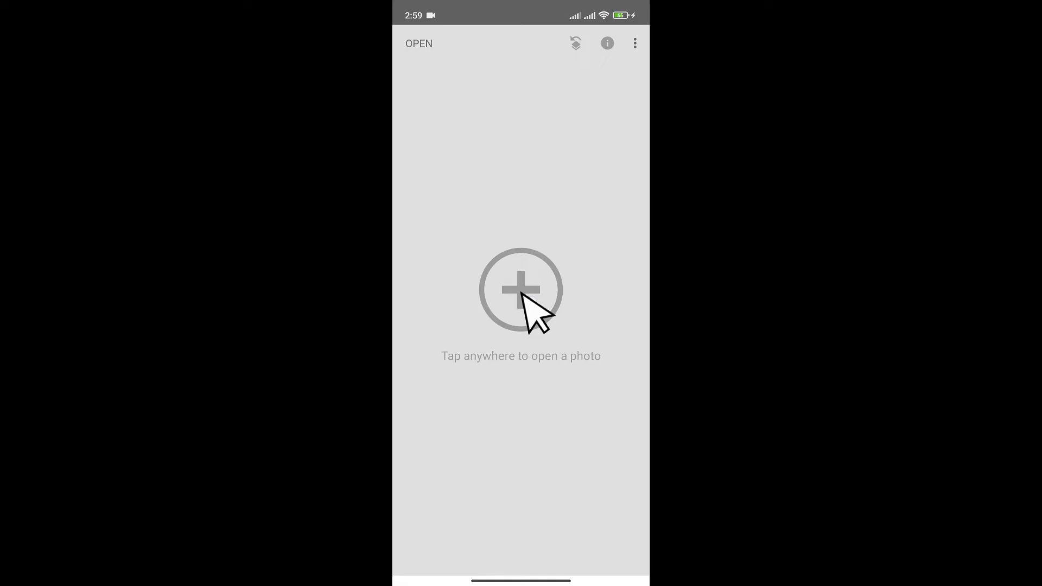
Step: Open the skatepark landscape photo in Snapseed
left_click(520, 289)
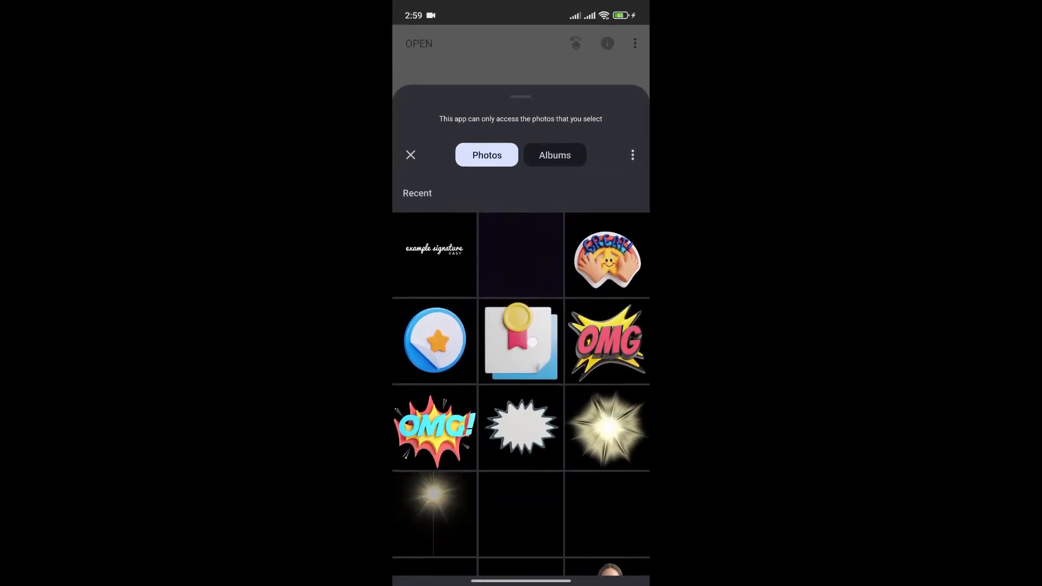
scroll("up", 3)
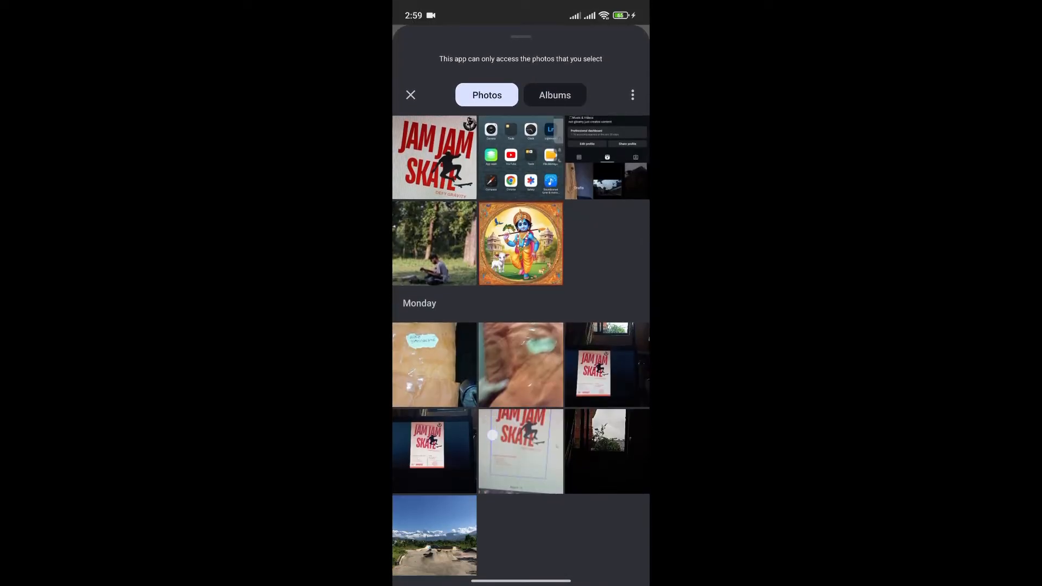
scroll("down", 3)
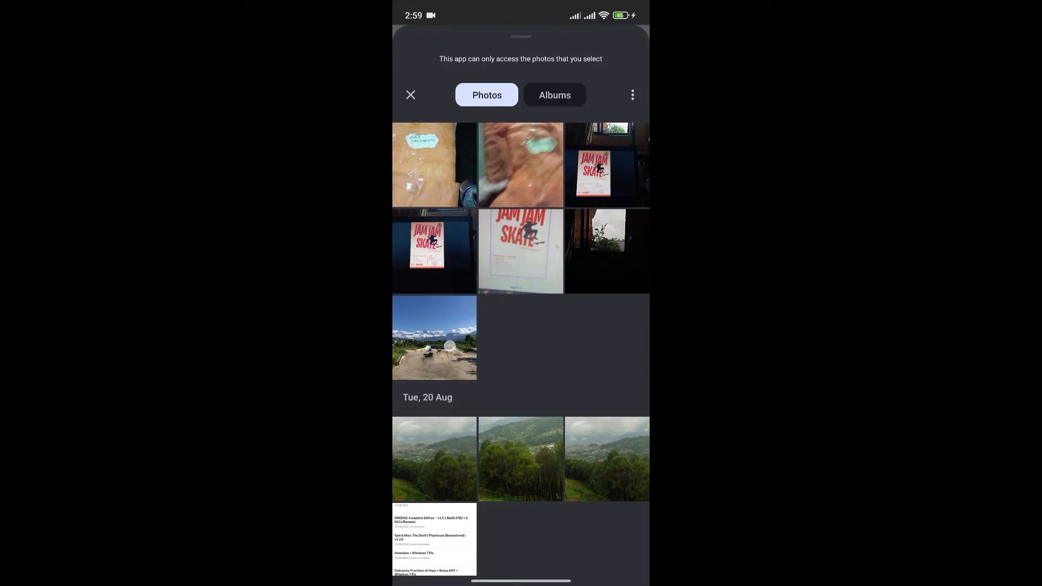
left_click(434, 338)
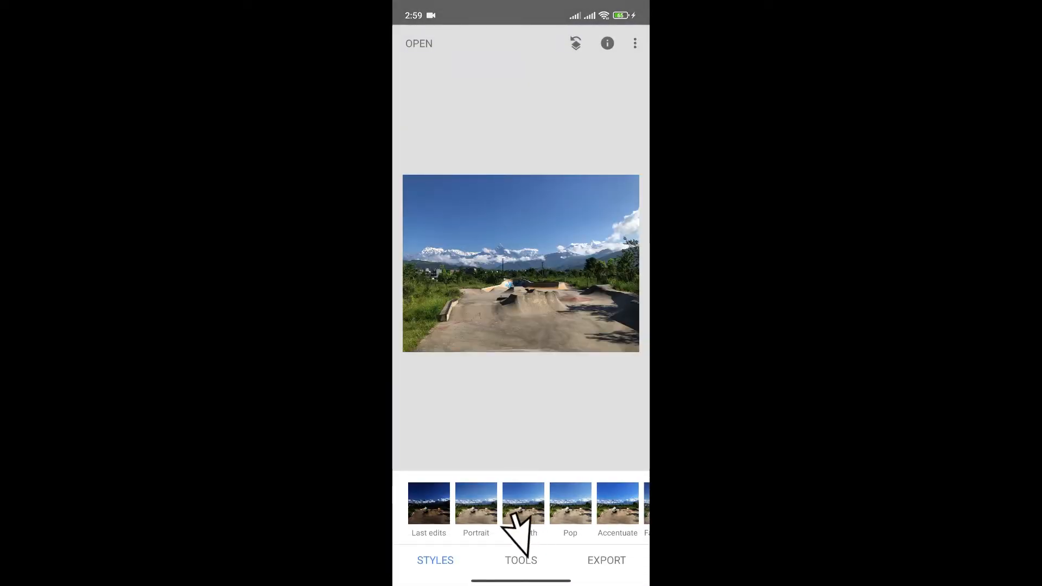
Step: Start the Double Exposure tool and bring up the picker for a second image
left_click(521, 561)
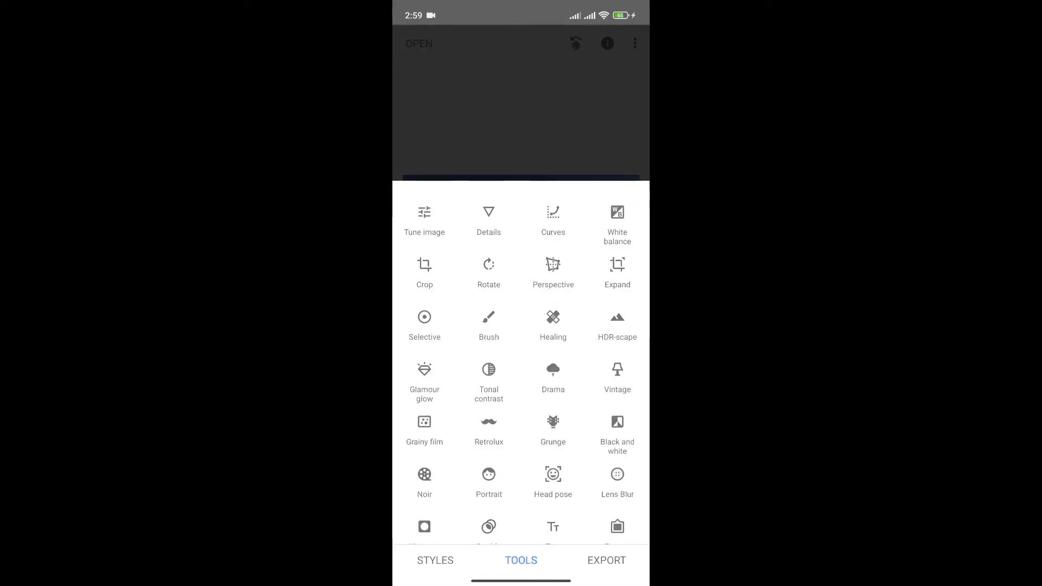
scroll("up", 3)
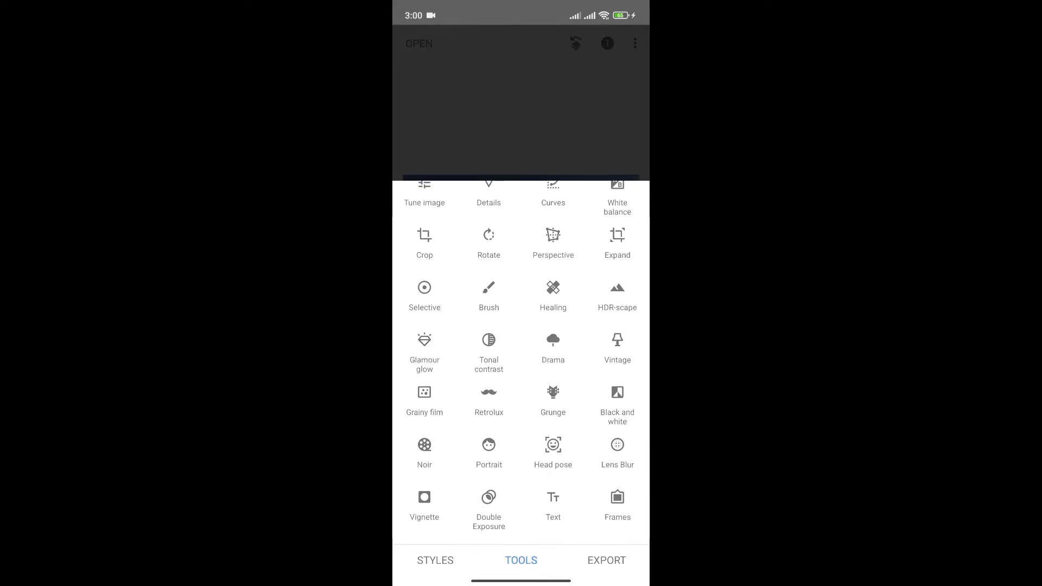
left_click(488, 507)
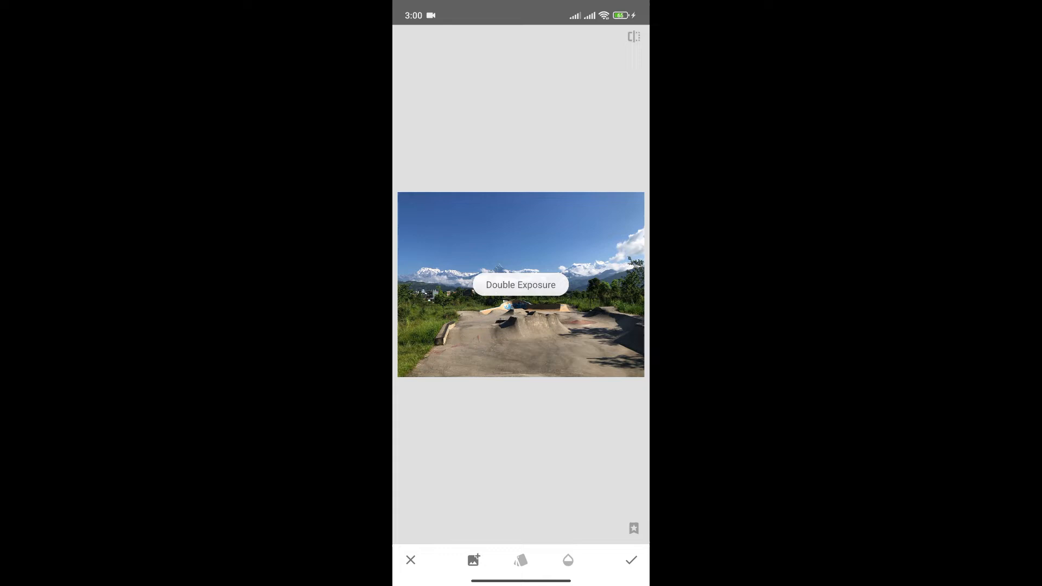
left_click(473, 560)
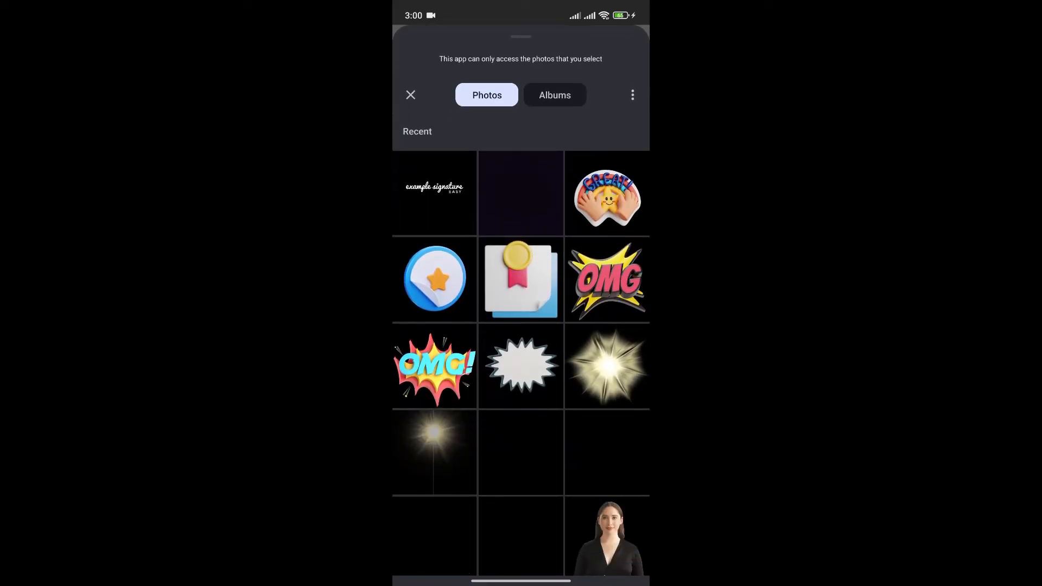
Step: Overlay the pink GREAT hands sticker, adjust its blend and opacity, and apply
left_click(606, 193)
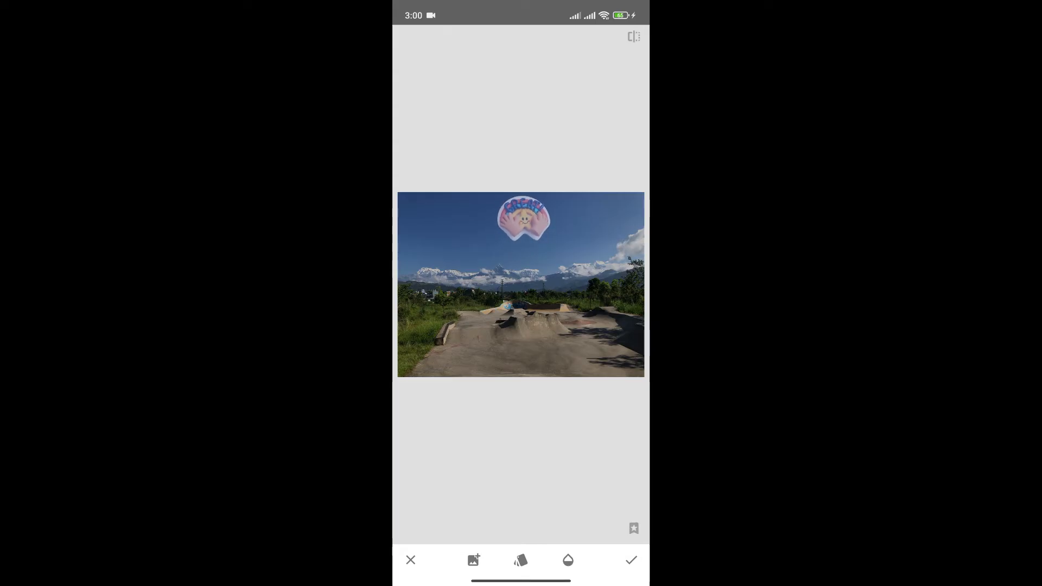
left_click(520, 560)
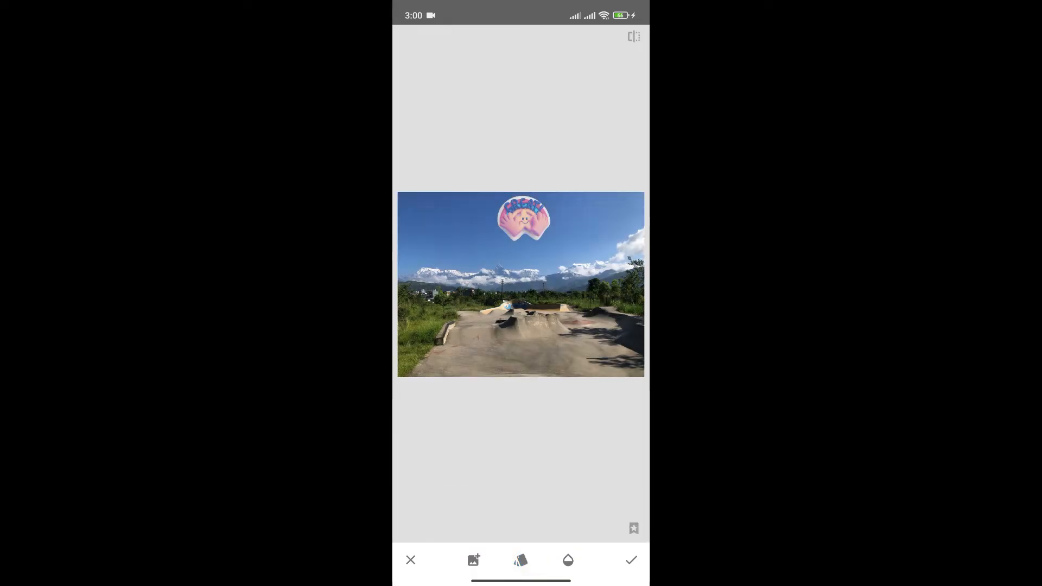
left_click(567, 560)
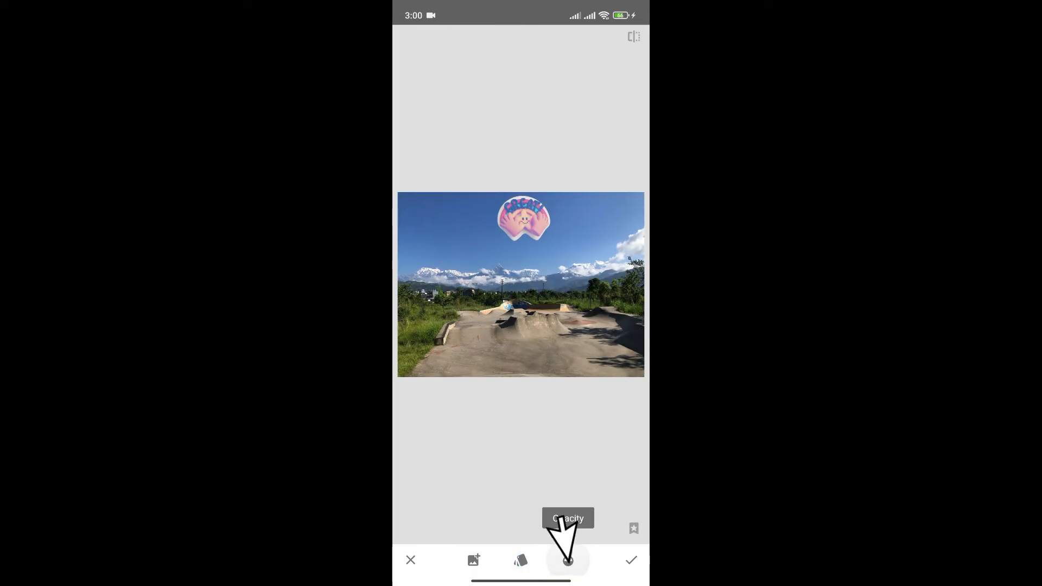
left_click(630, 559)
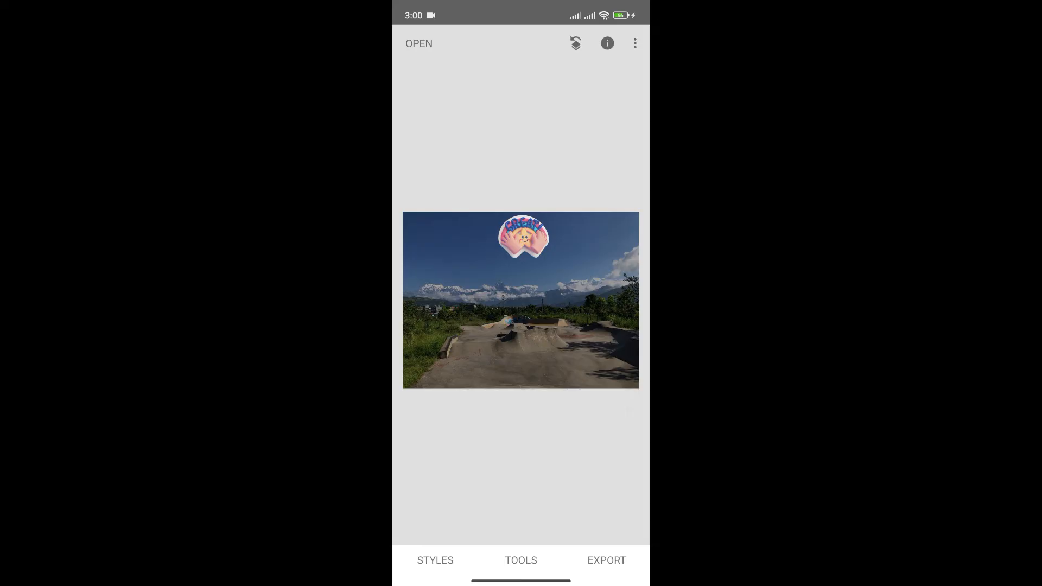
Step: Overlay the OMG burst sticker with adjusted opacity and Lighten blend, then apply
left_click(520, 560)
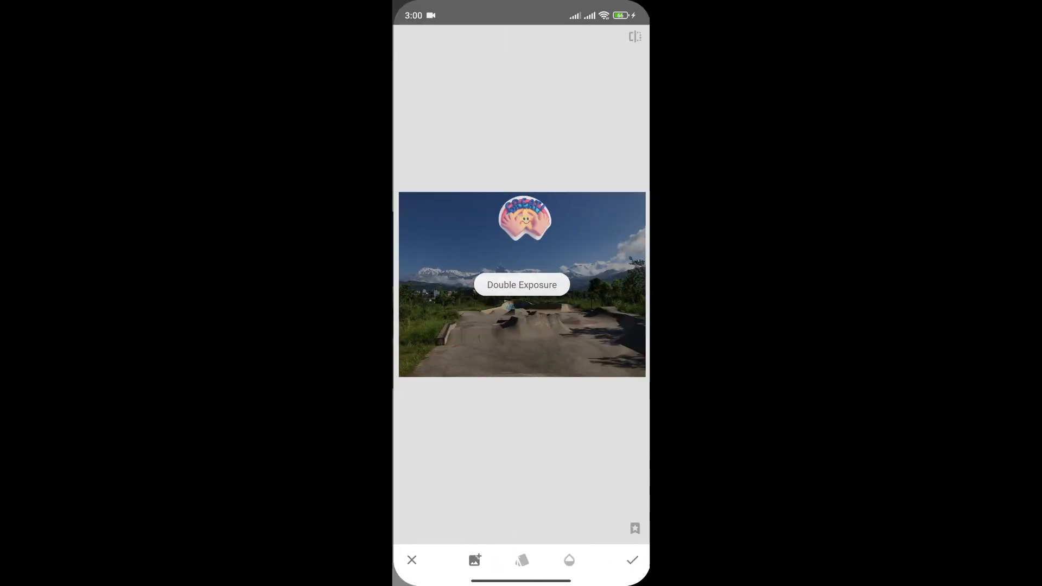
left_click(474, 559)
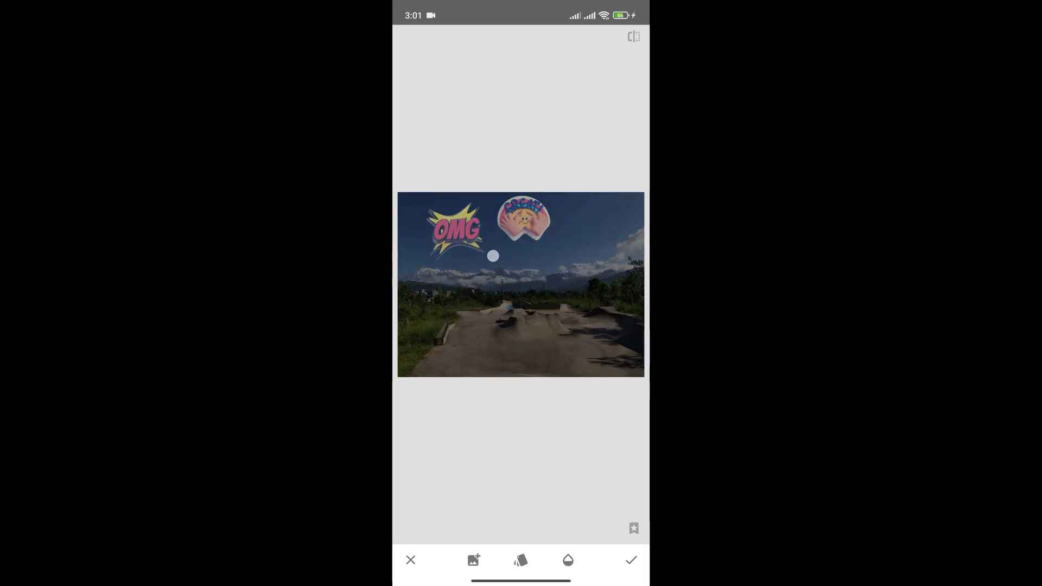
left_click(568, 560)
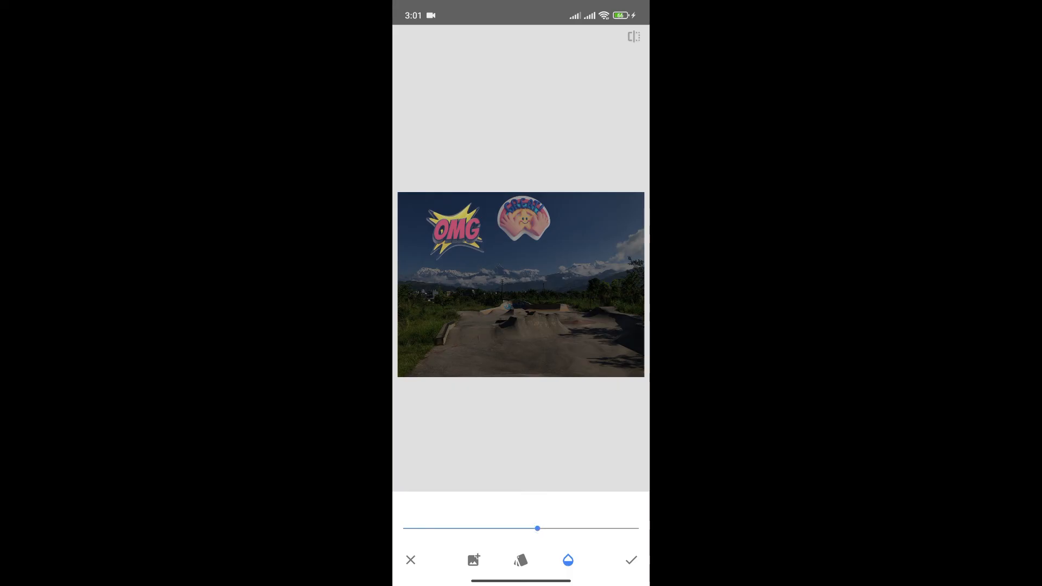
left_click(520, 560)
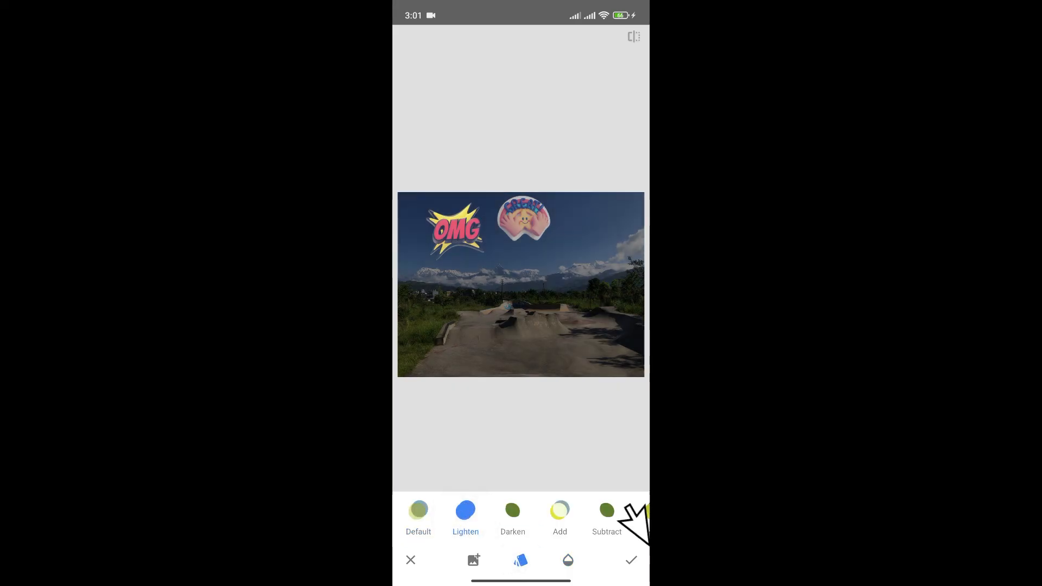
left_click(629, 560)
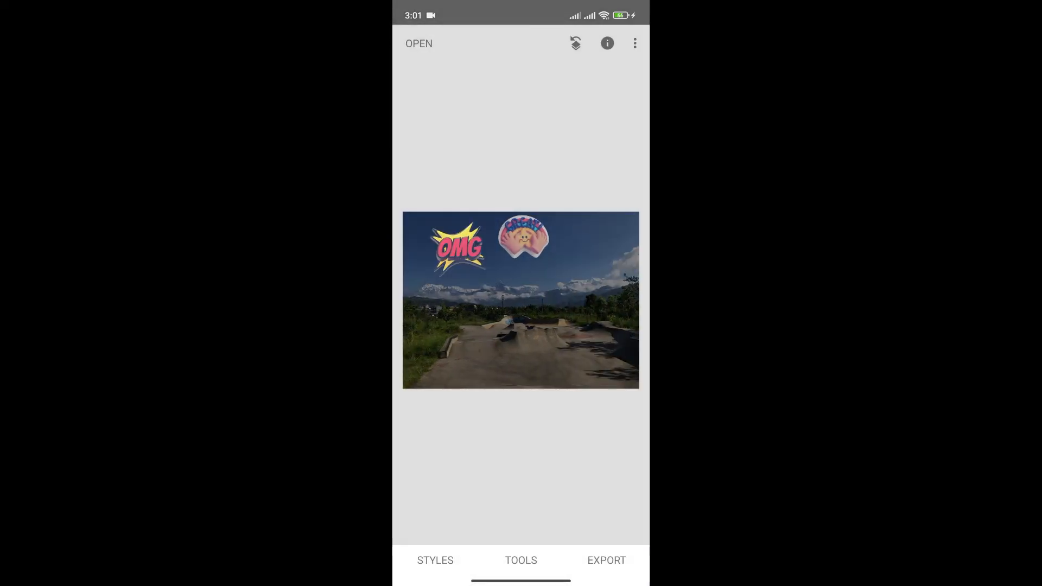